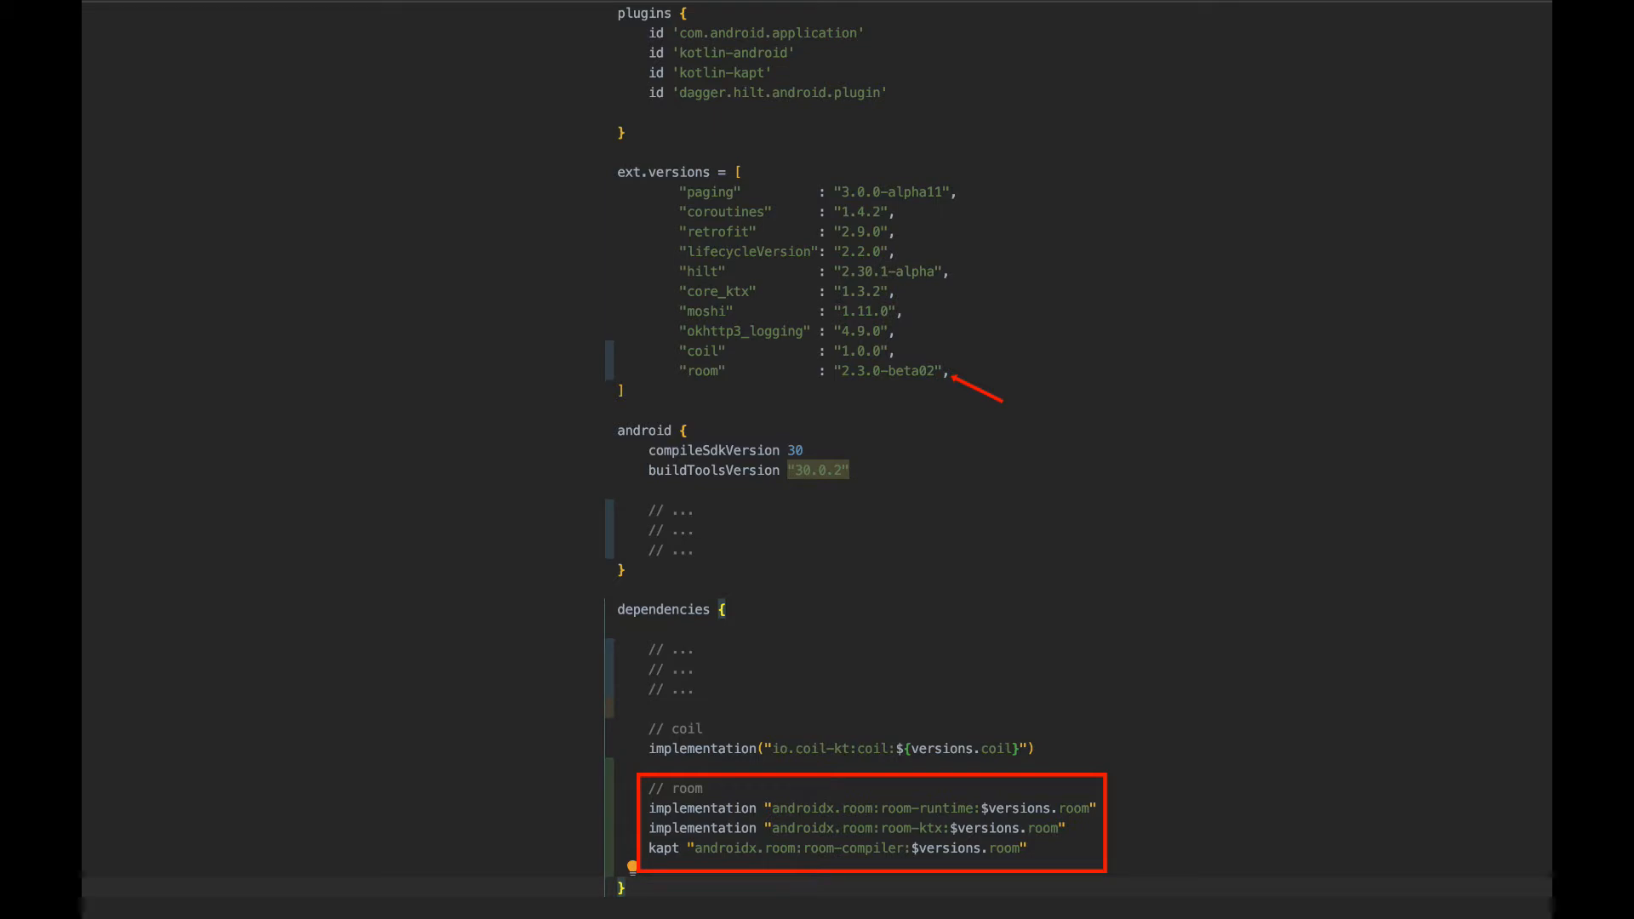
click(851, 21)
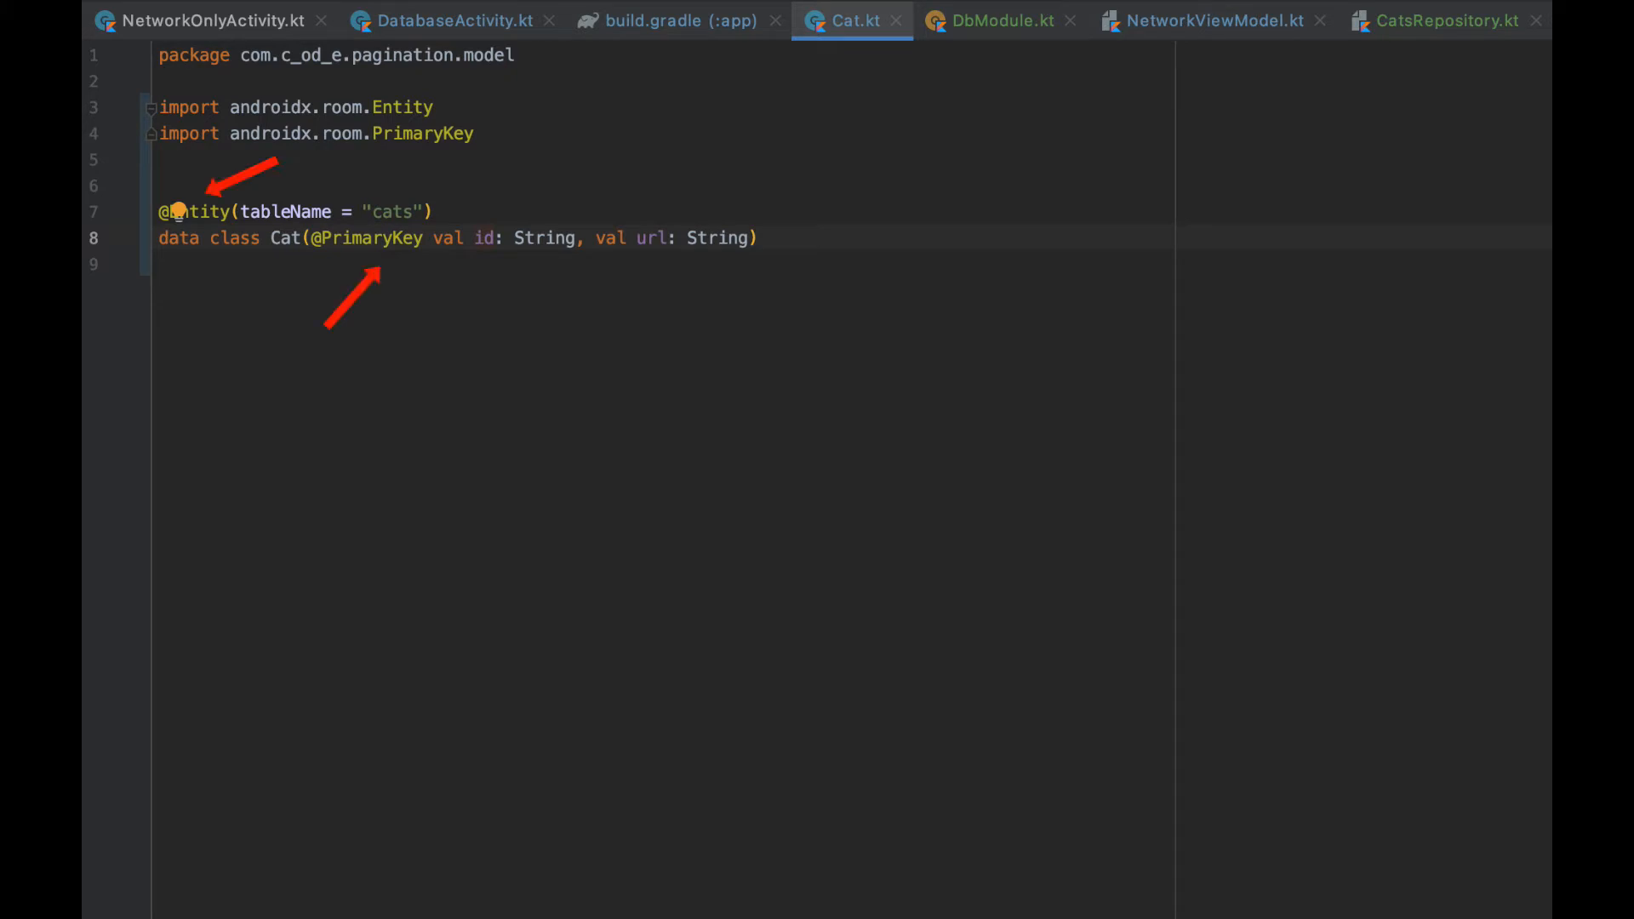
- Review CatDao's insertAll, getAll and deleteAll queries, then show the CatDatabase abstract class
click(997, 20)
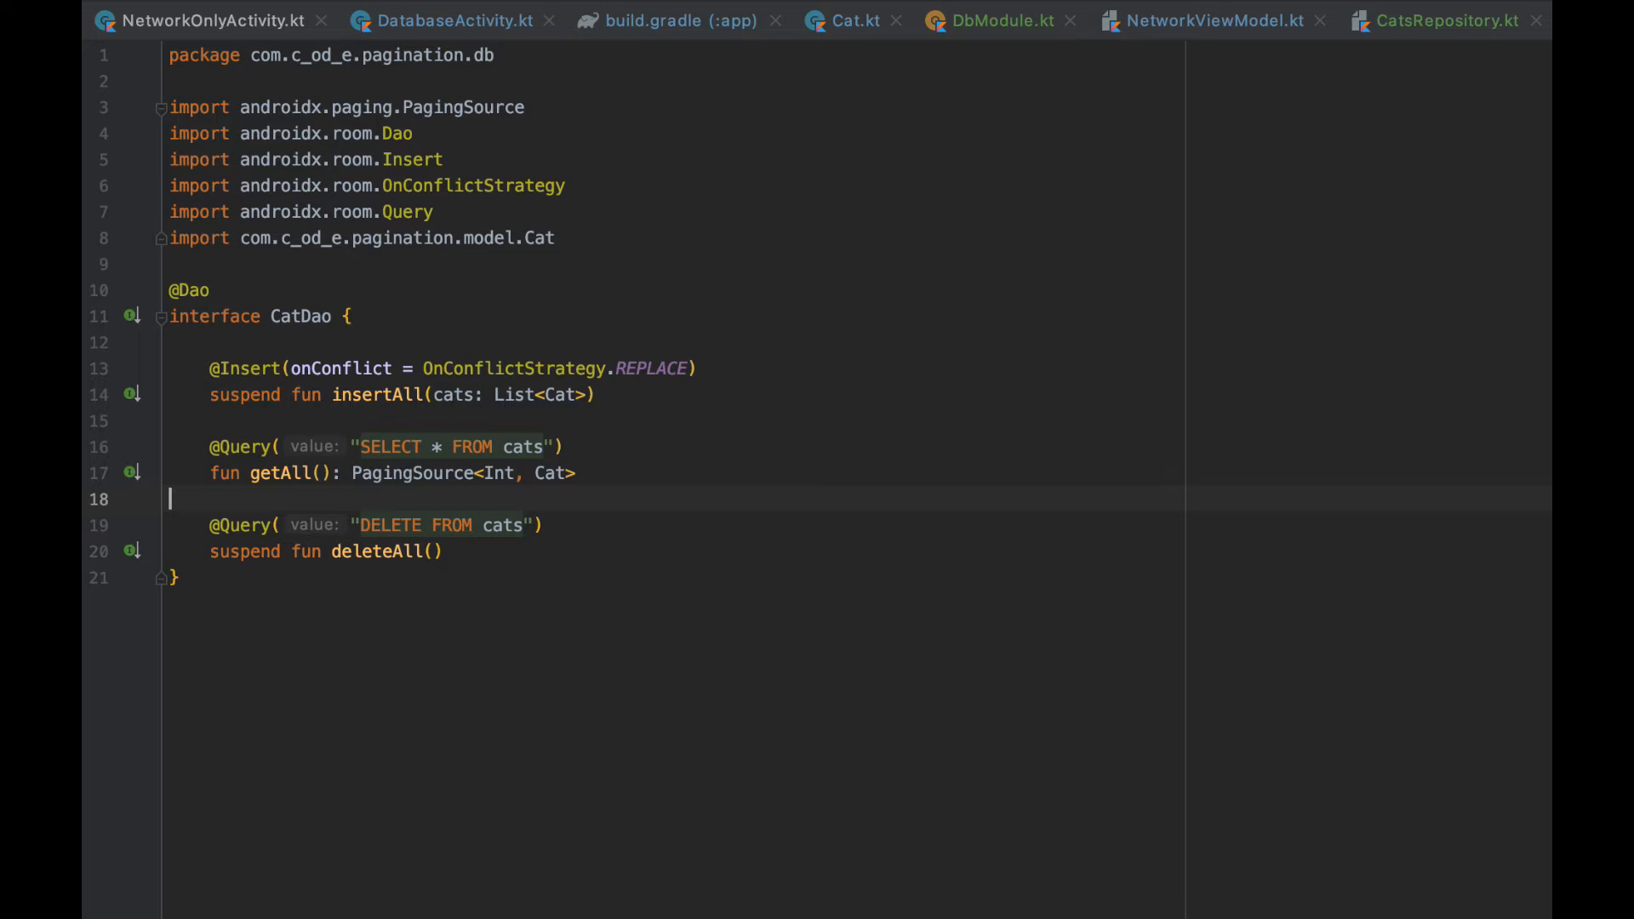
click(453, 20)
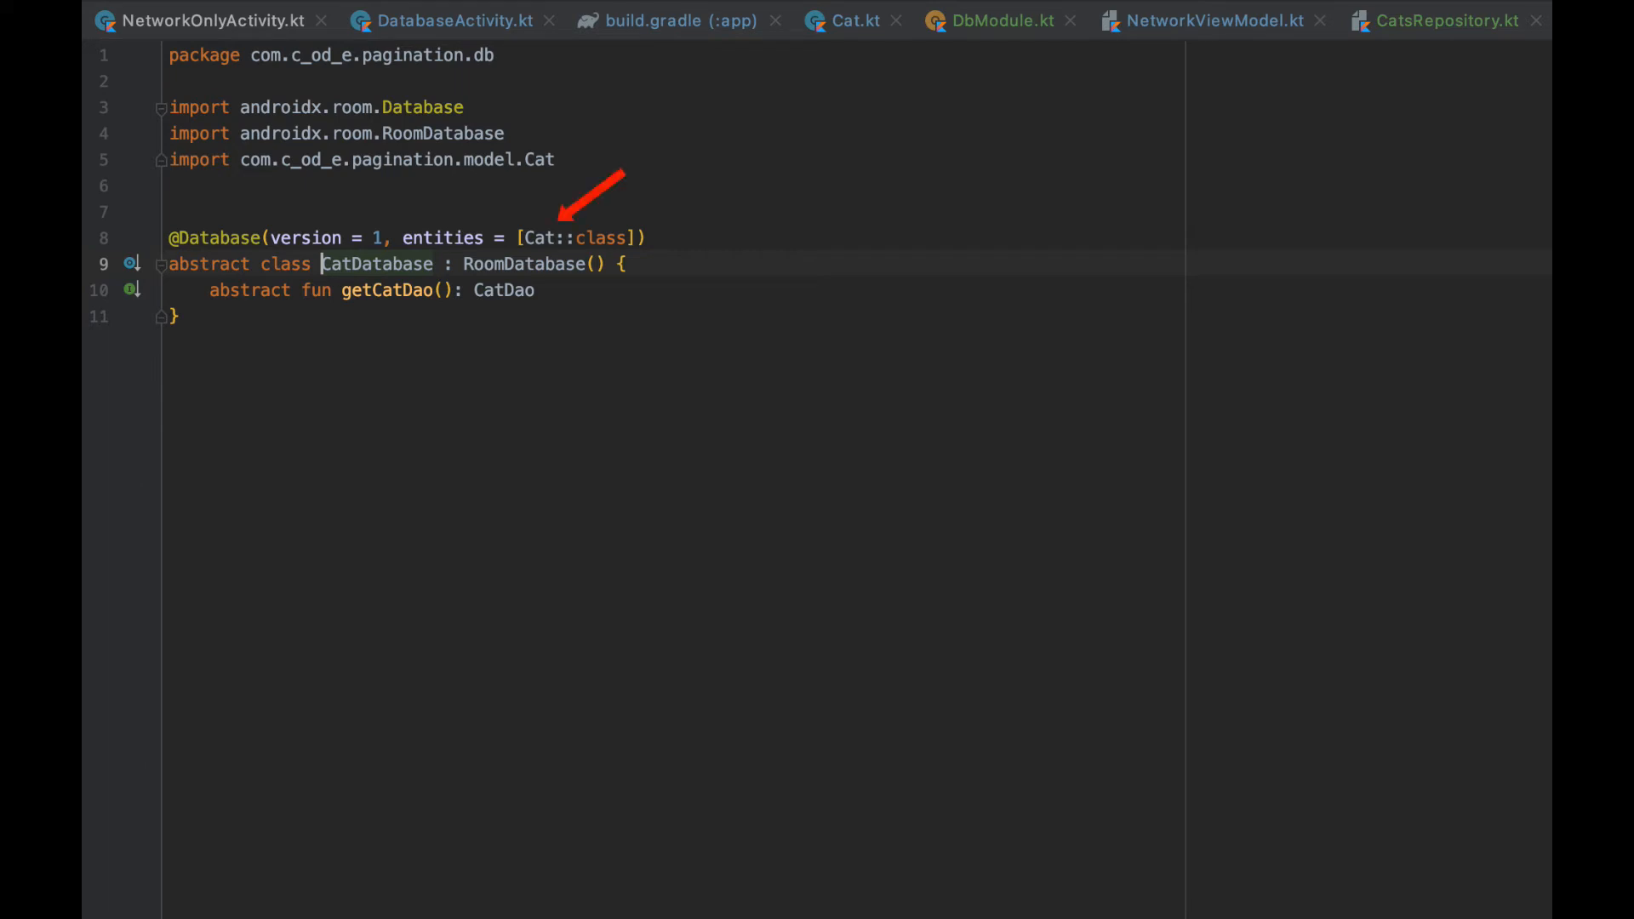
click(1000, 20)
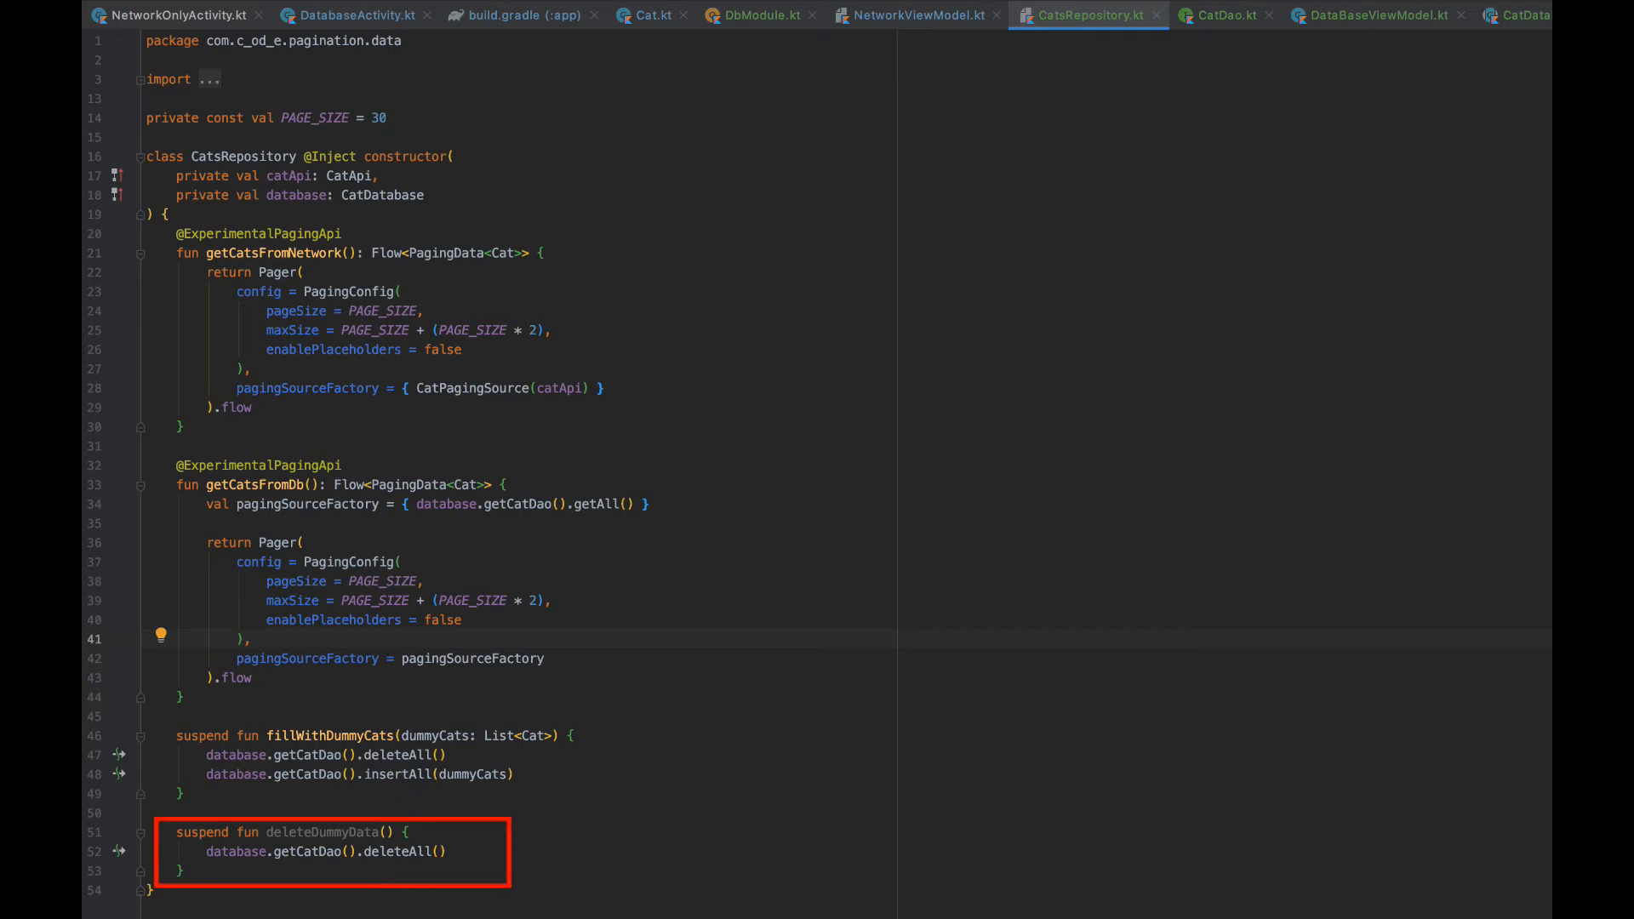
- Show CatsRepository's getCatsFromDb pager, fillWithDummyCats and deleteDummyData, then BaseViewModel
click(1243, 16)
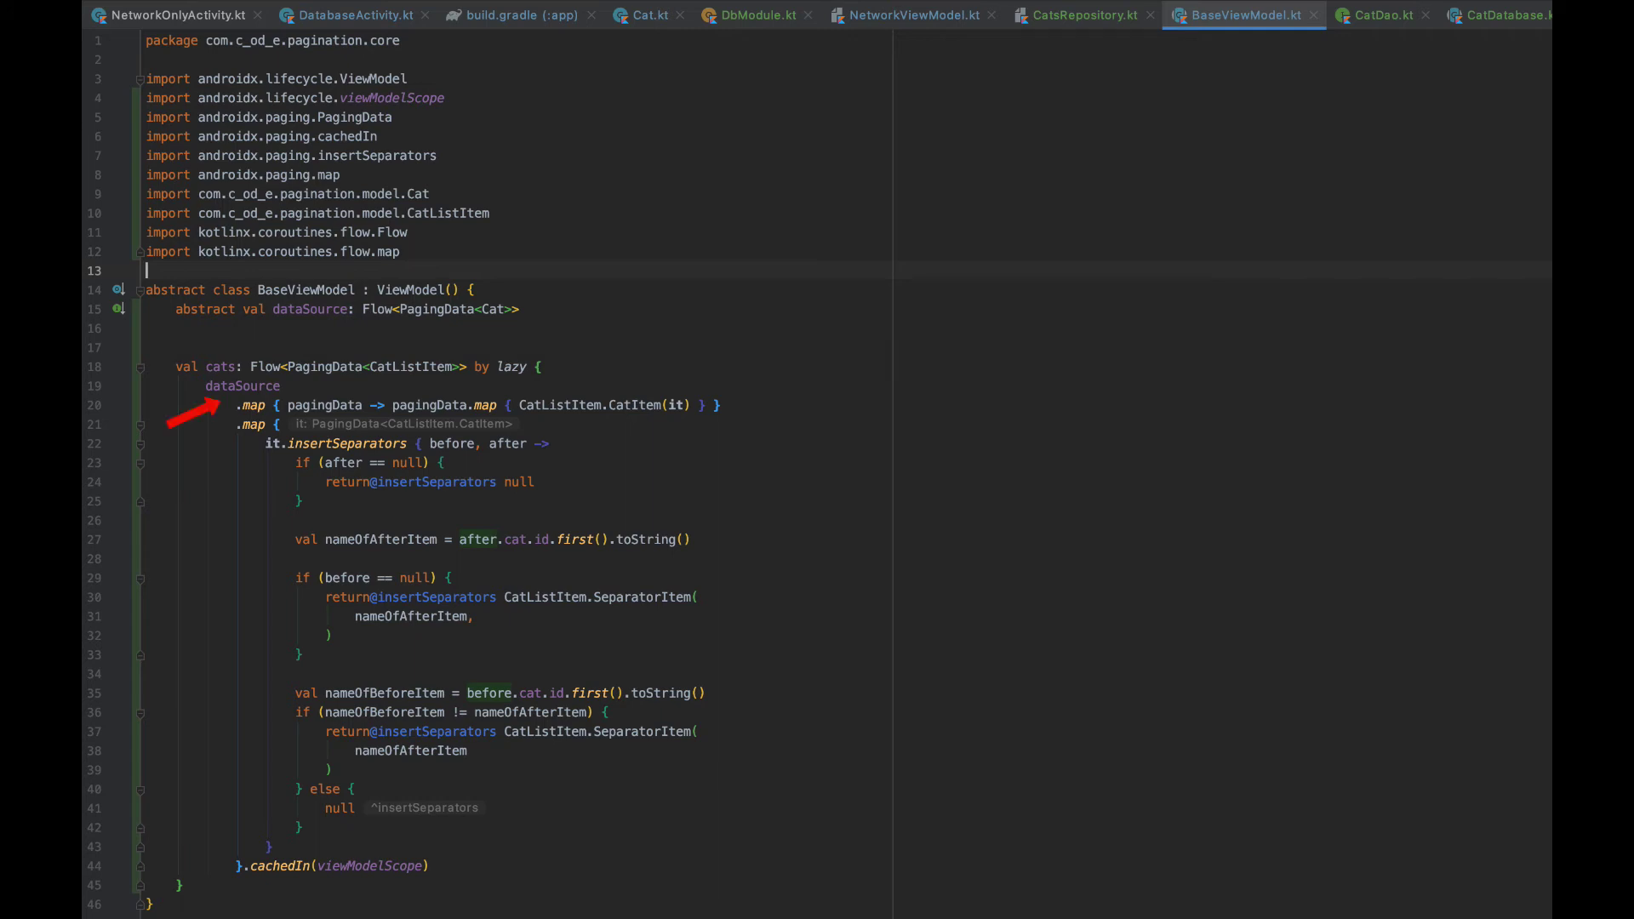
- Show NetworkOnlyViewModel extending BaseViewModel with a network-backed data source
click(1208, 21)
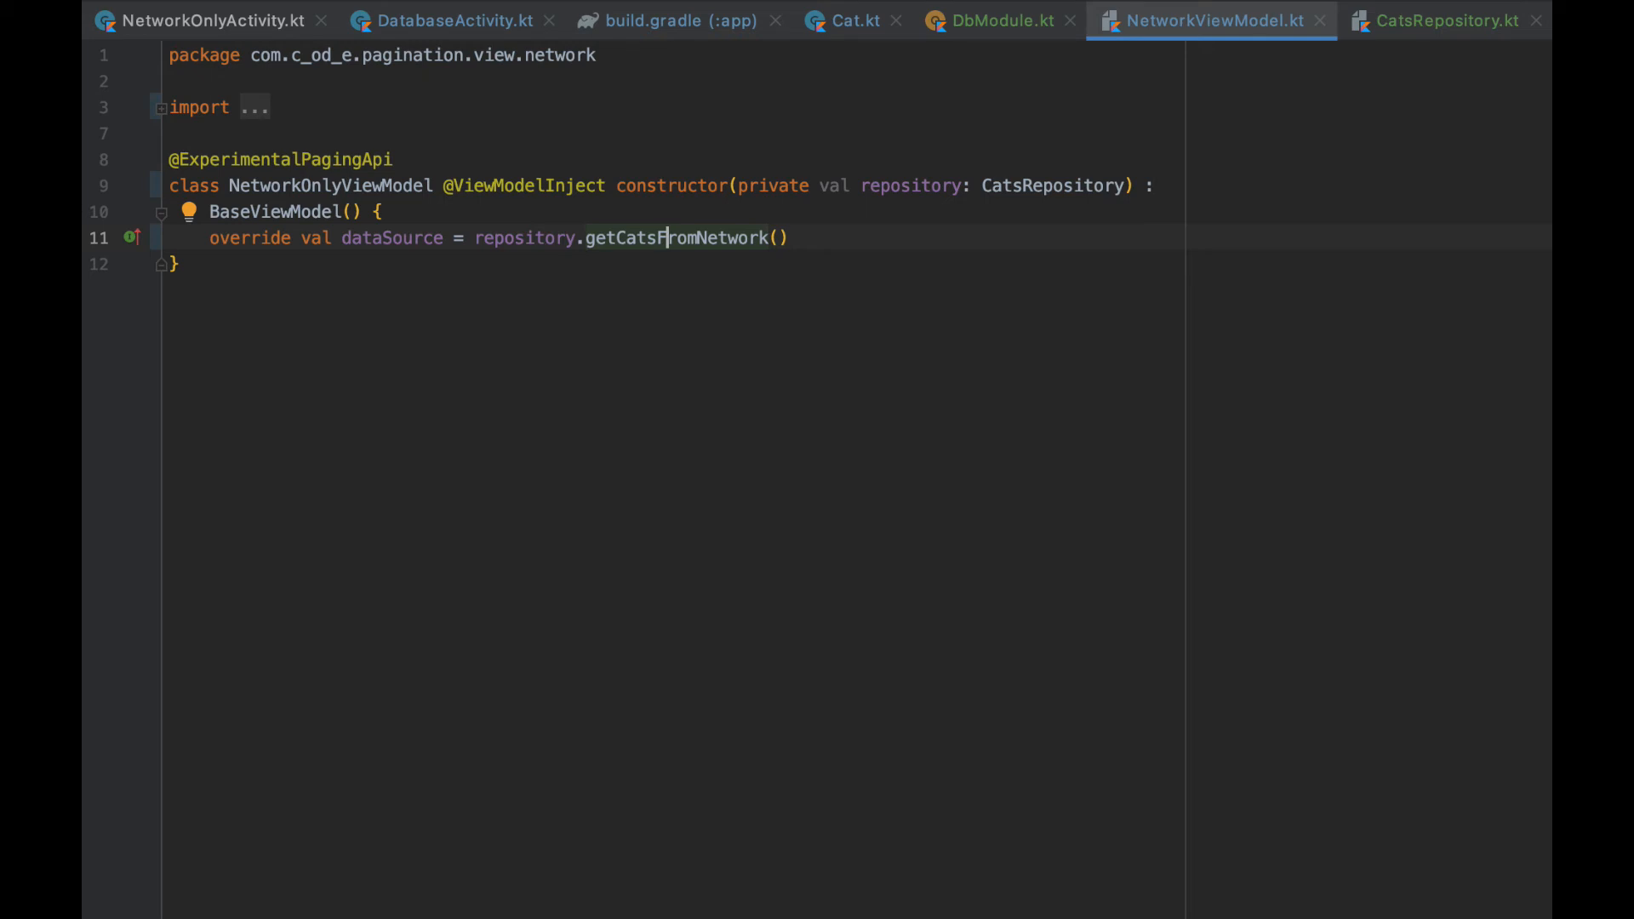
- Show DataBaseViewModel paging cats from the database and filling 10,000 dummy cats, then run the app
click(1236, 20)
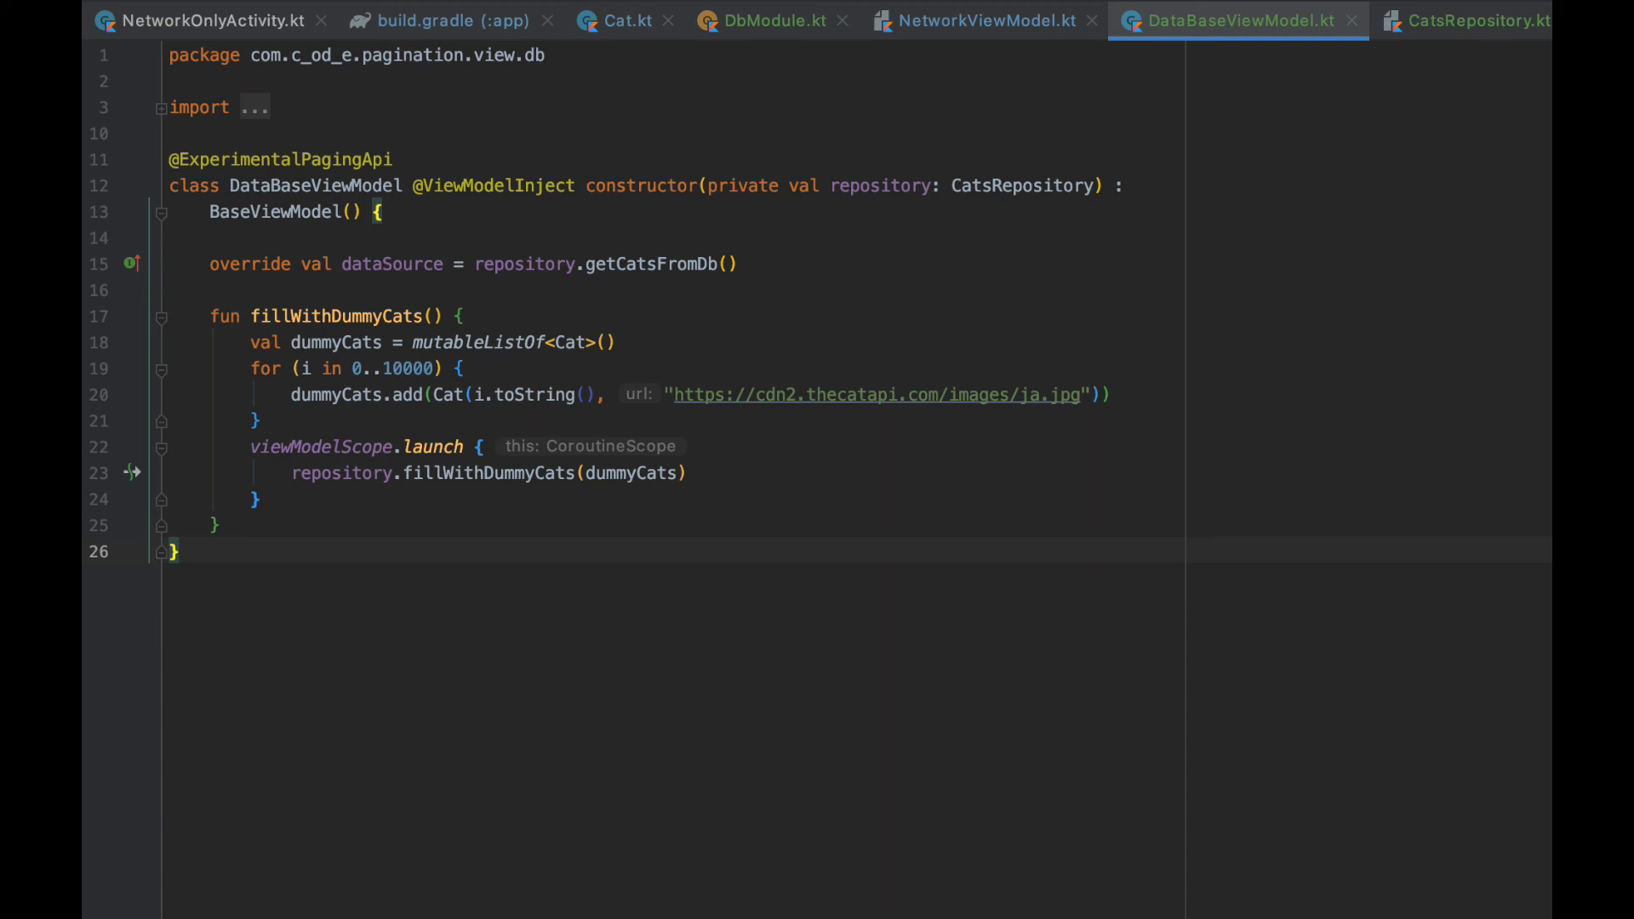
click(1257, 20)
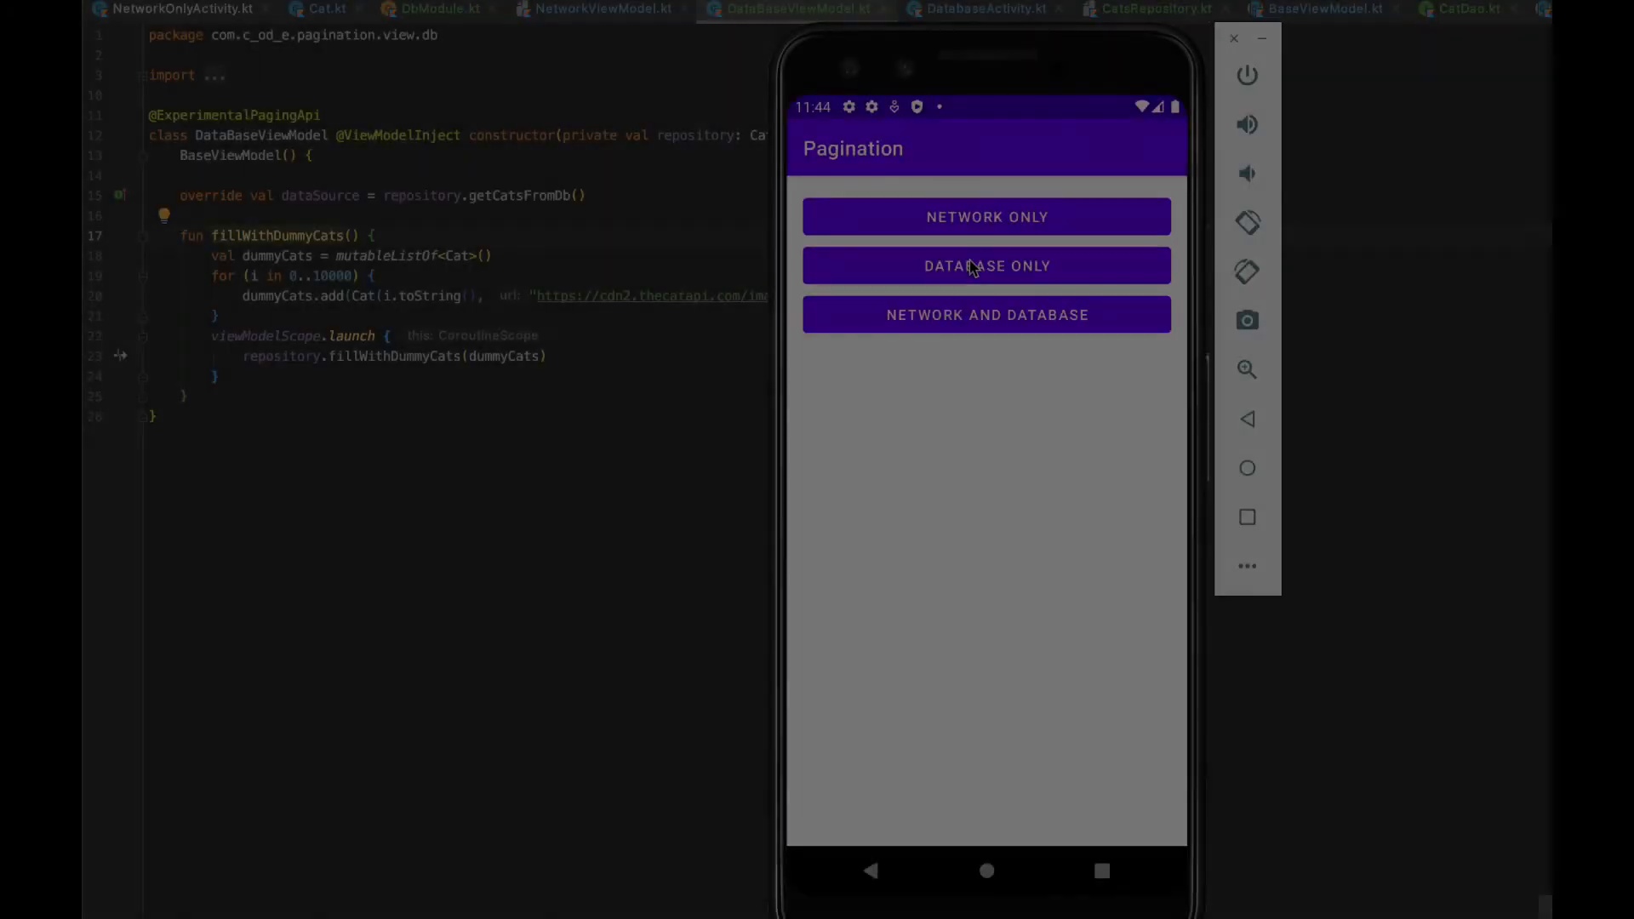
- View the DATABASE ONLY screen and scroll its numbered dummy cat list
click(986, 265)
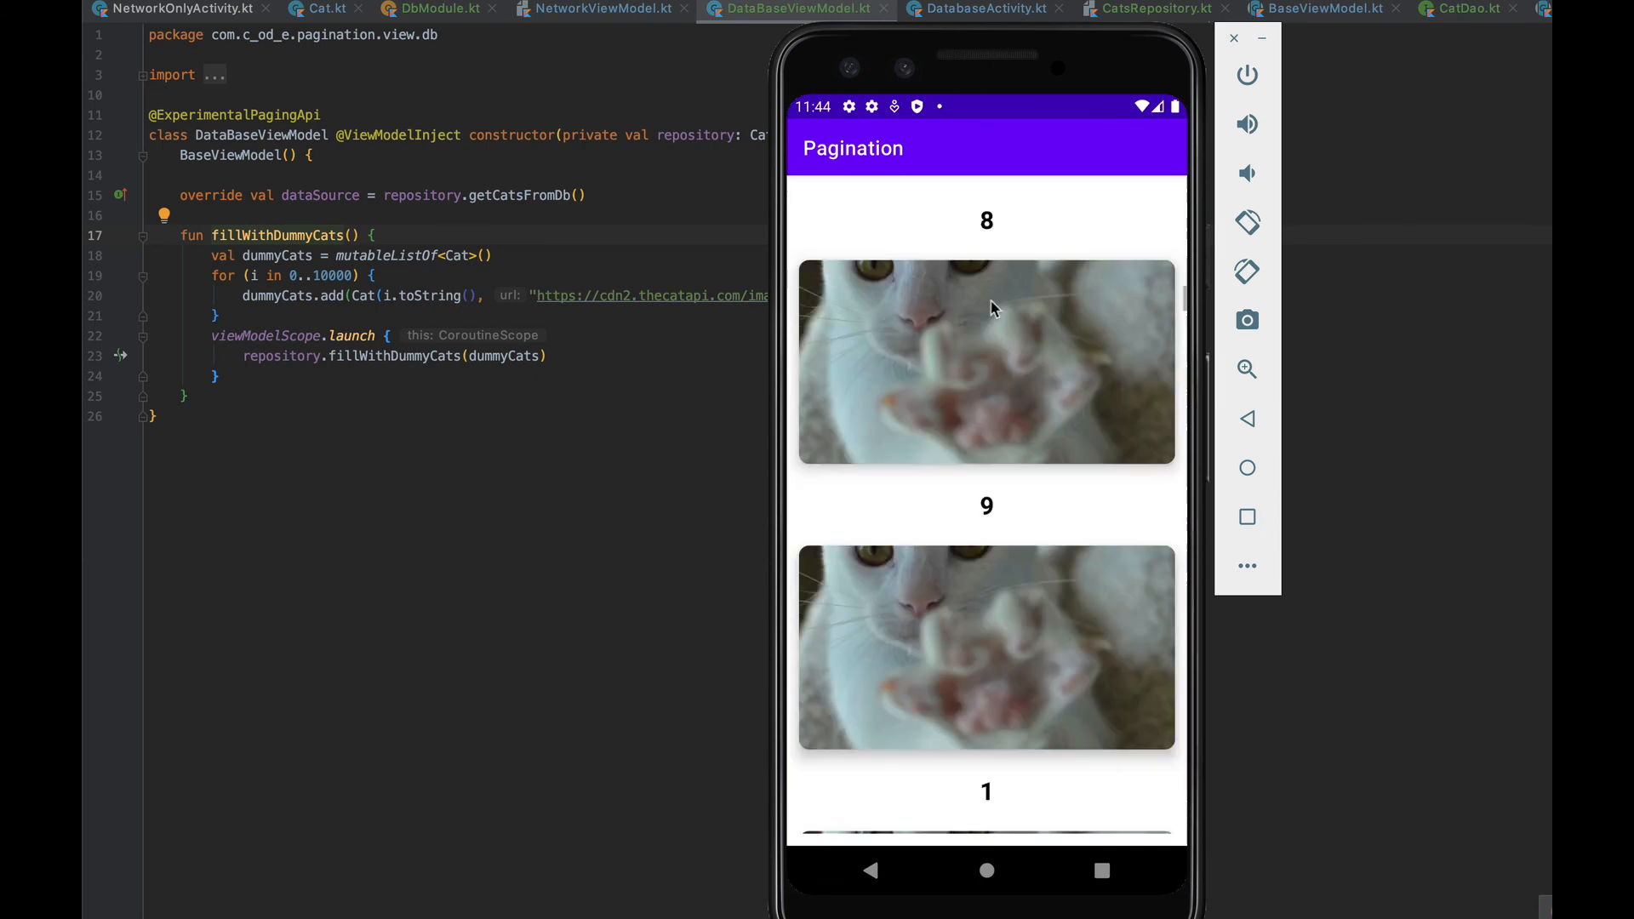
scroll(down, 3)
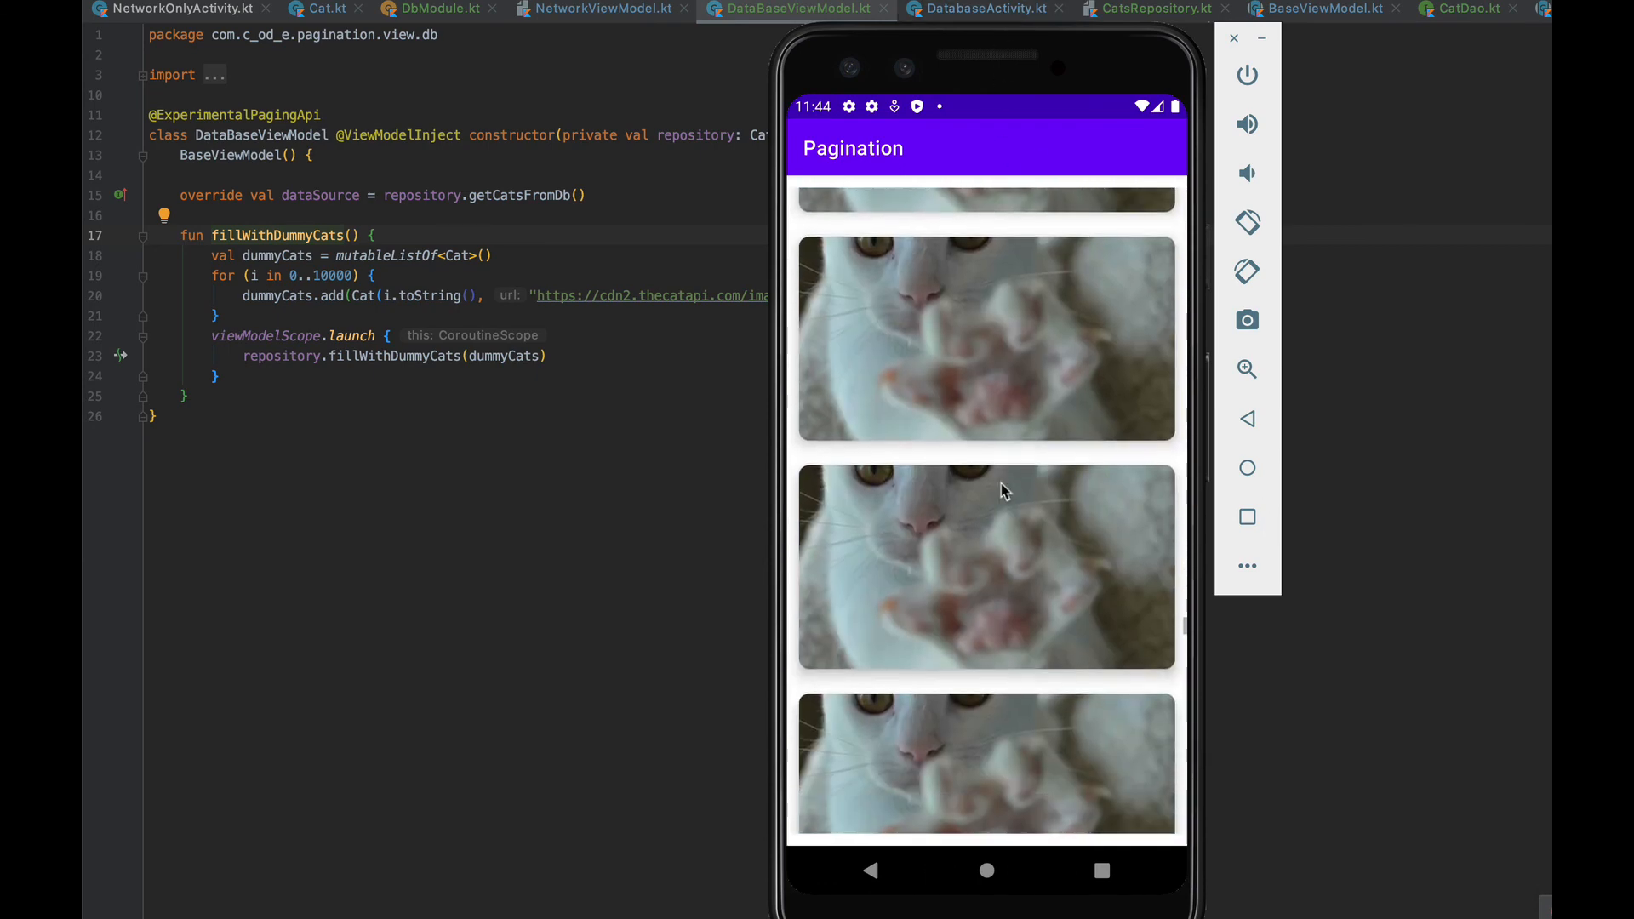